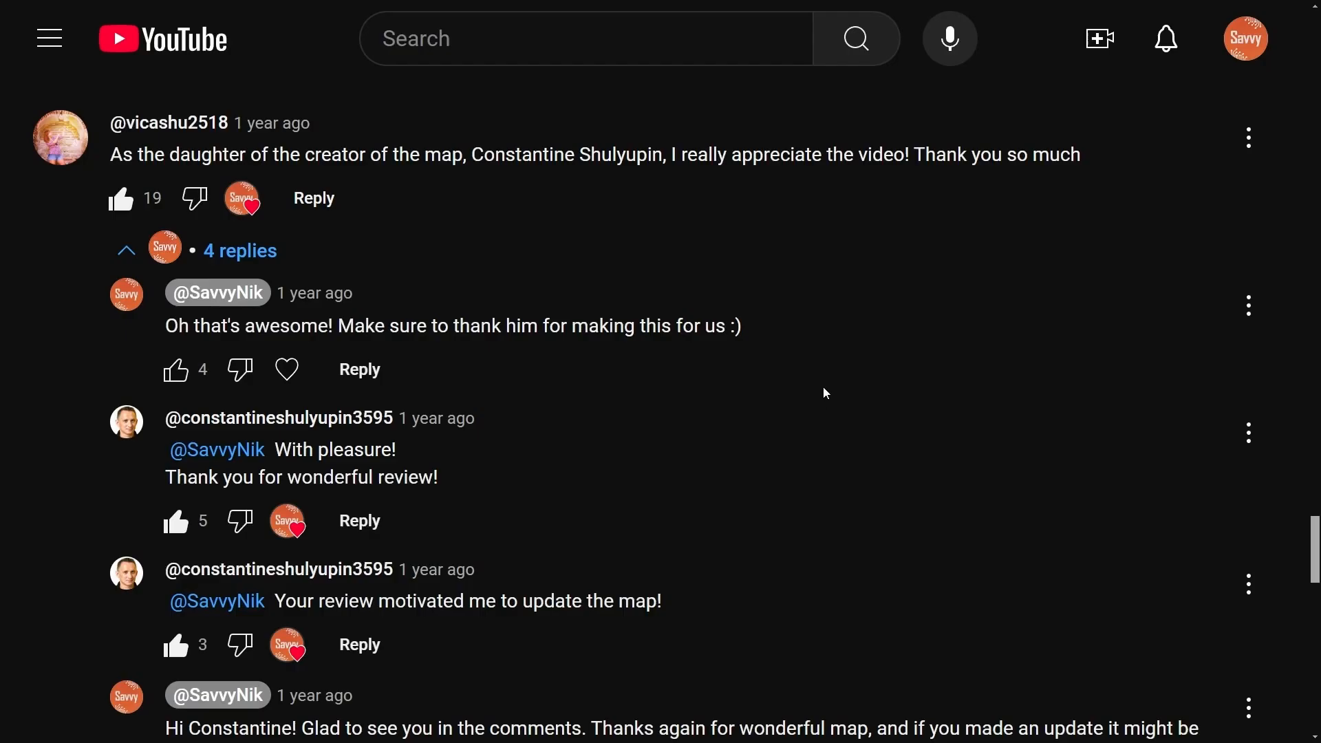
{"action": "mouse_move", "coordinate": [501, 253]}
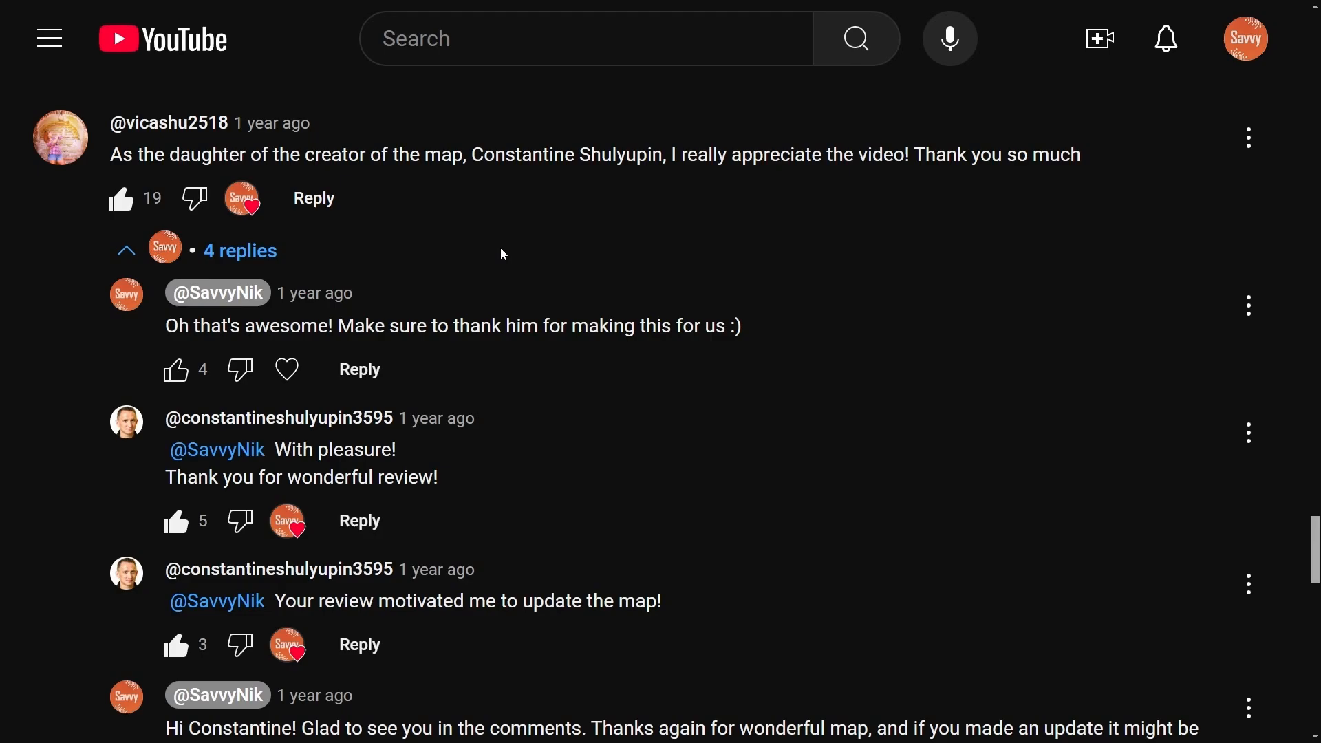
{"action": "mouse_move", "coordinate": [447, 238]}
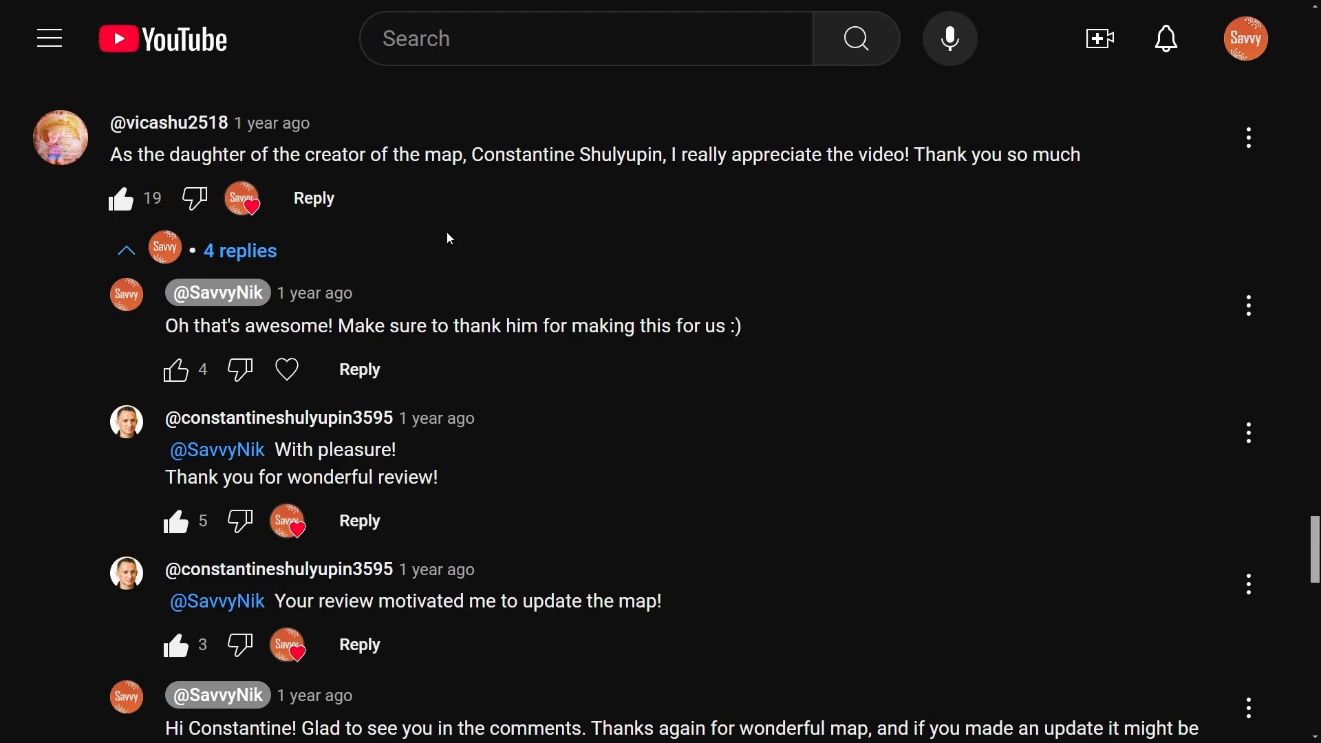
Highlight the thanks in the creator's daughter's comment, then follow the link to the interactive Linux kernel map
{"action": "double_click", "coordinate": [121, 154]}
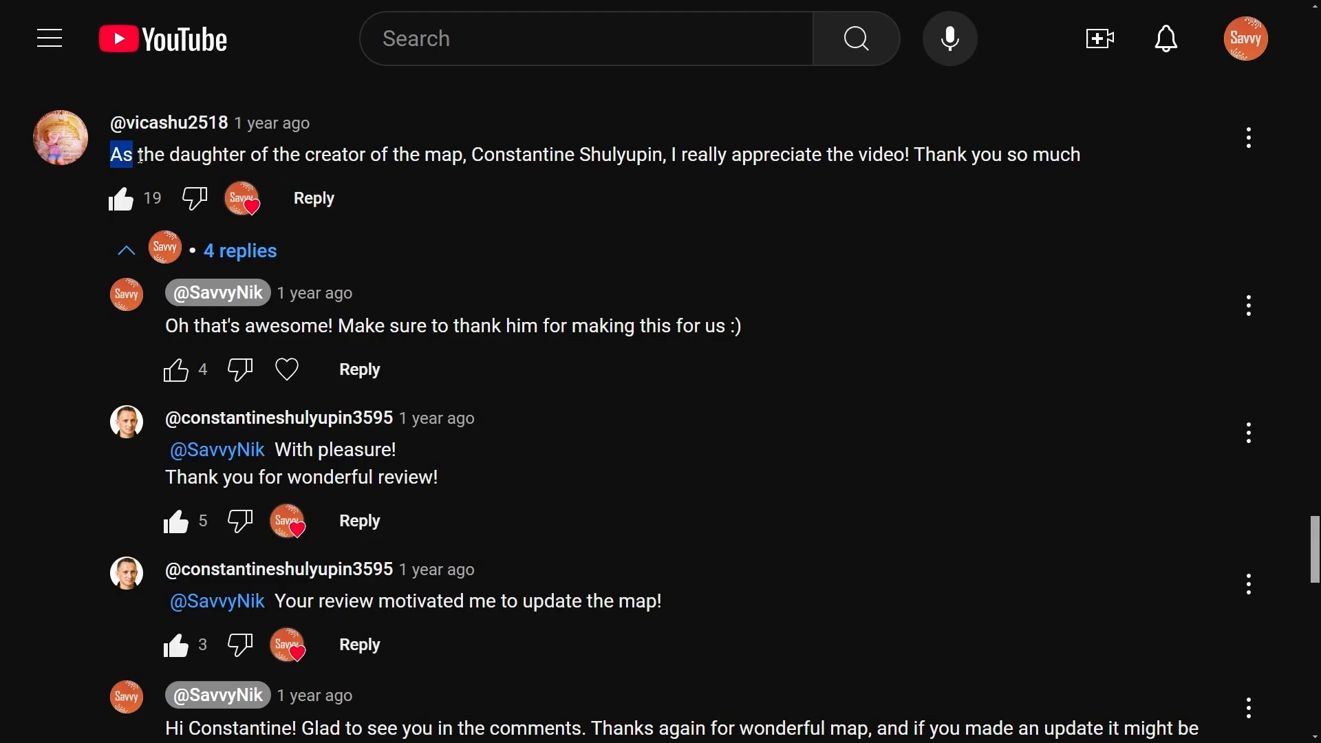
{"action": "left_click_drag", "start_coordinate": [119, 154], "coordinate": [546, 154]}
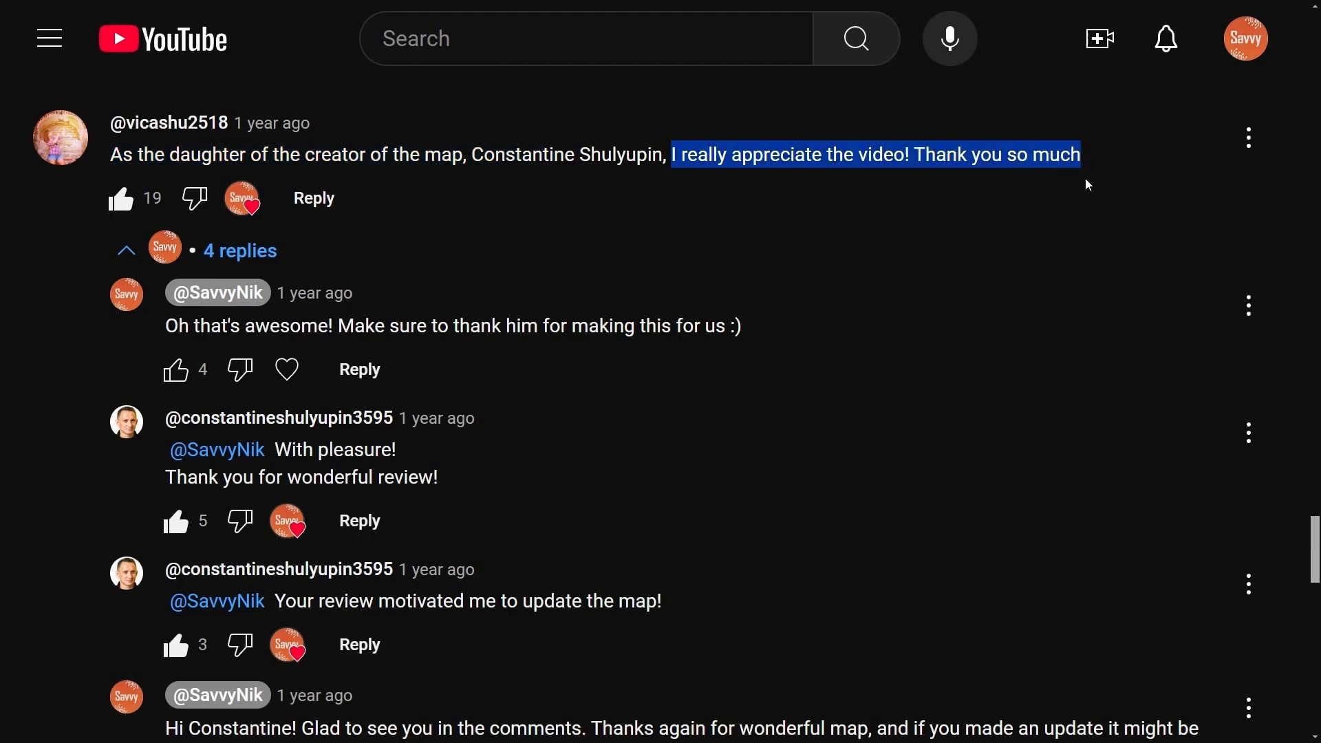
{"action": "scroll", "scroll_direction": "down", "scroll_amount": 3}
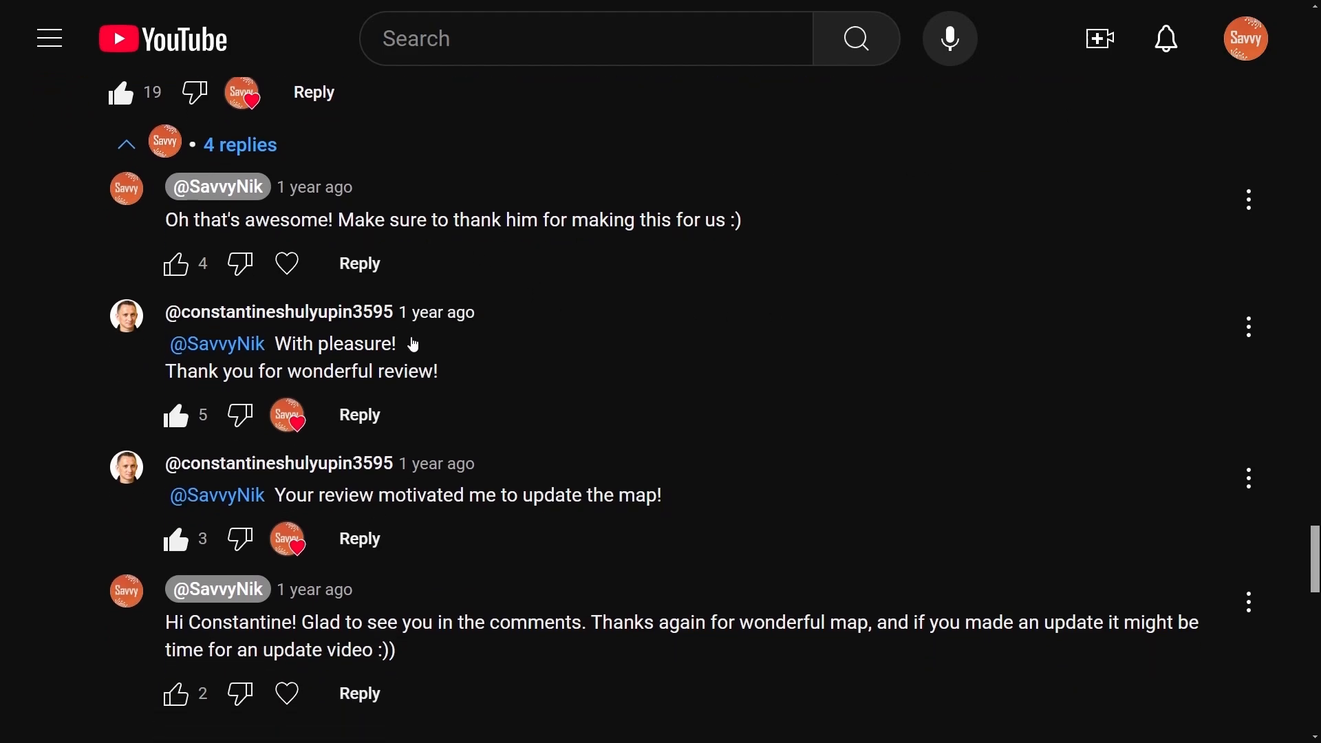
{"action": "scroll", "scroll_direction": "down", "scroll_amount": 3}
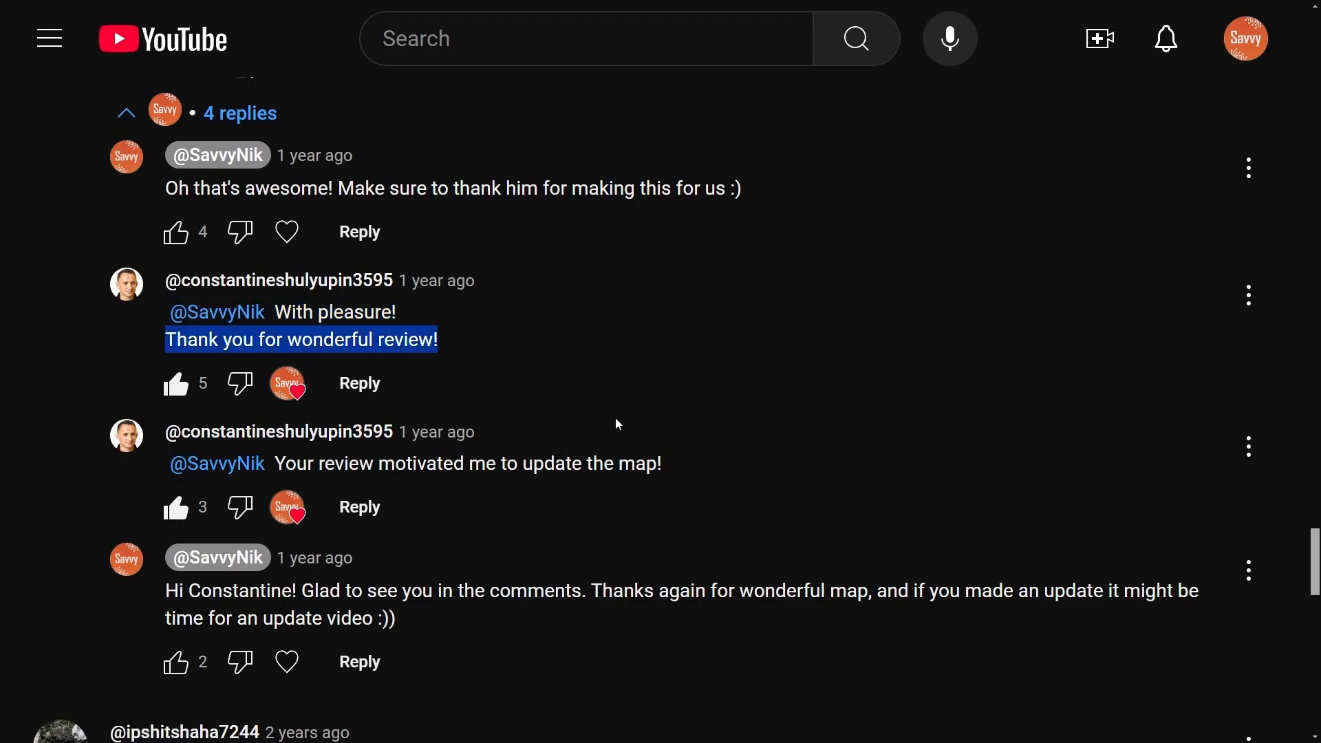
{"action": "left_click", "coordinate": [735, 478]}
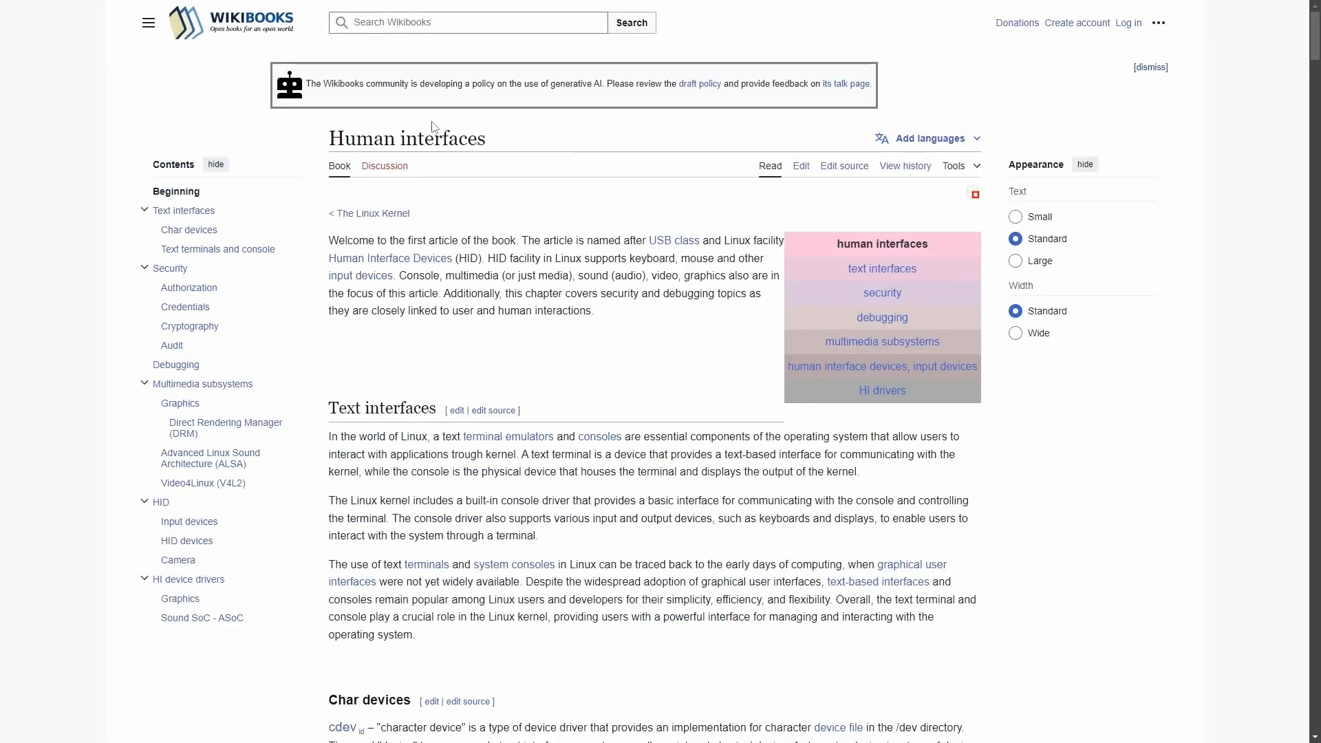
{"action": "mouse_move", "coordinate": [642, 384]}
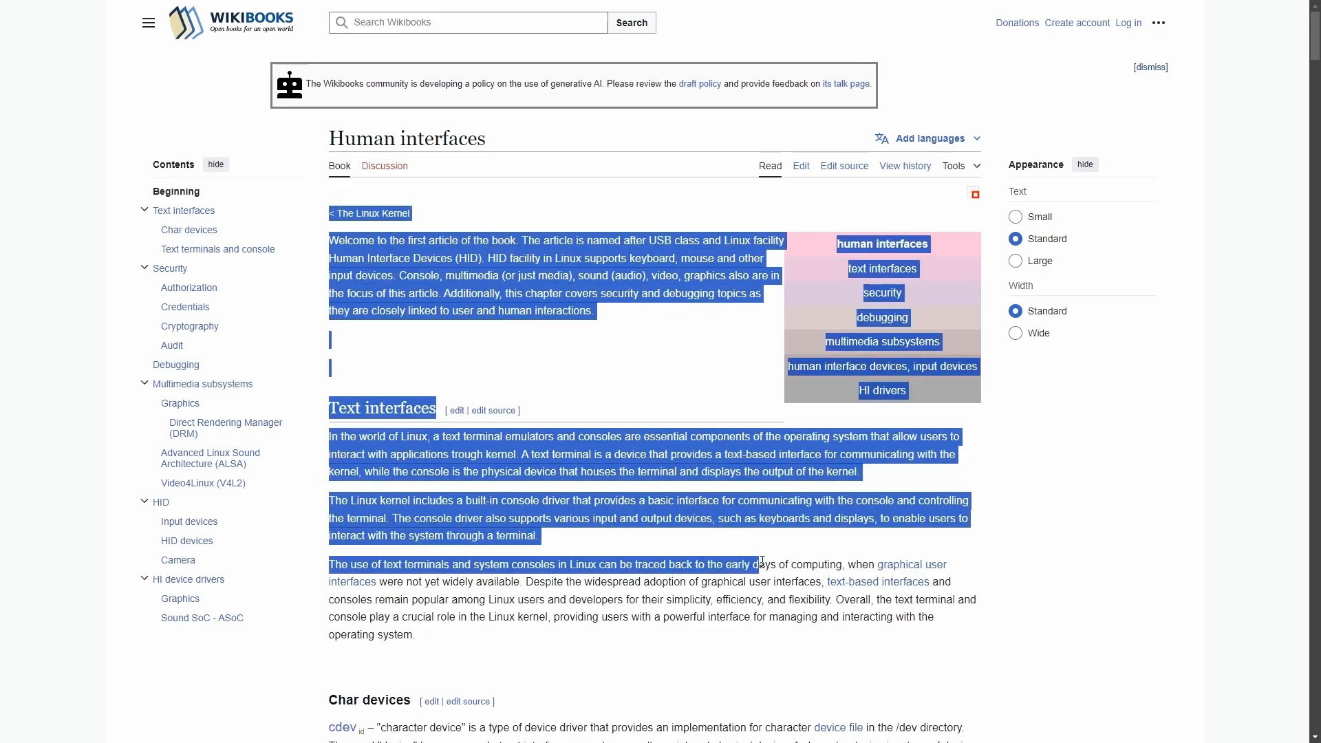
Scroll the Wikibooks Linux Kernel book from Text terminals and console down to Virtual memory
{"action": "left_click", "coordinate": [539, 370]}
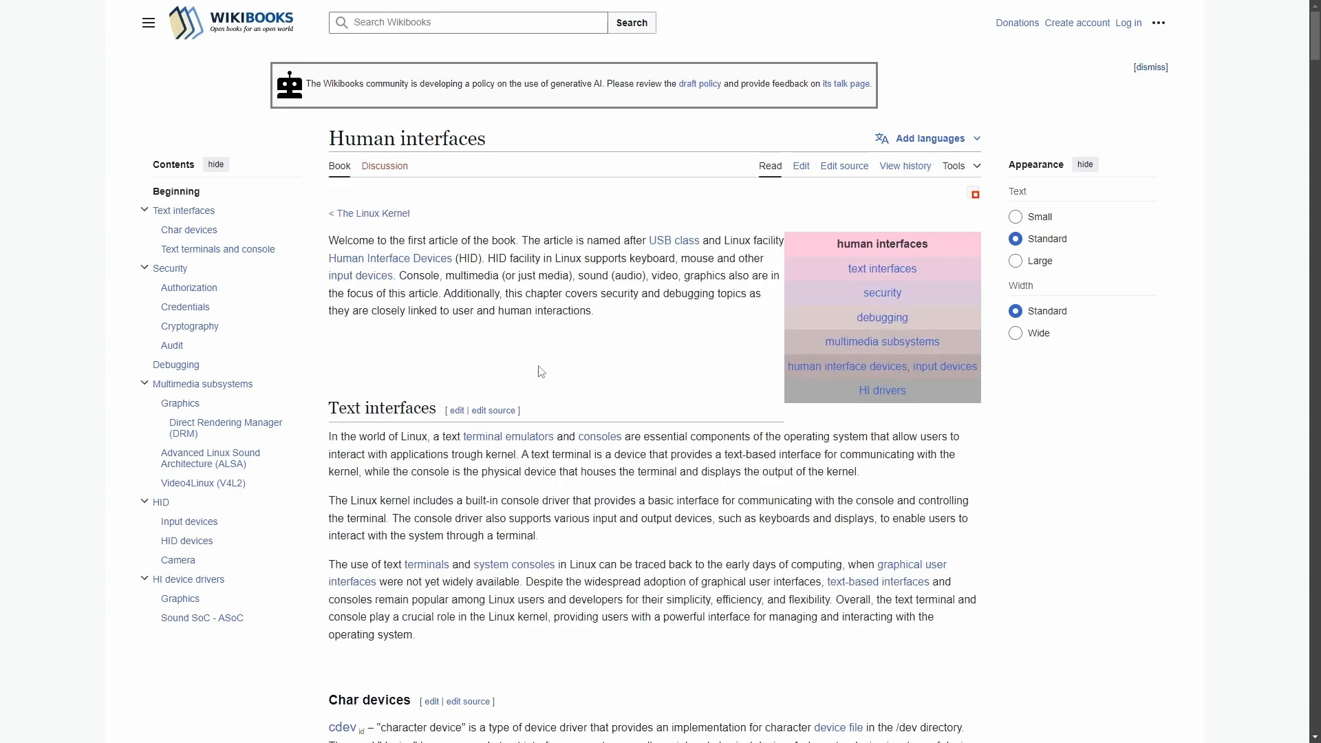
{"action": "scroll", "scroll_direction": "down", "scroll_amount": 3}
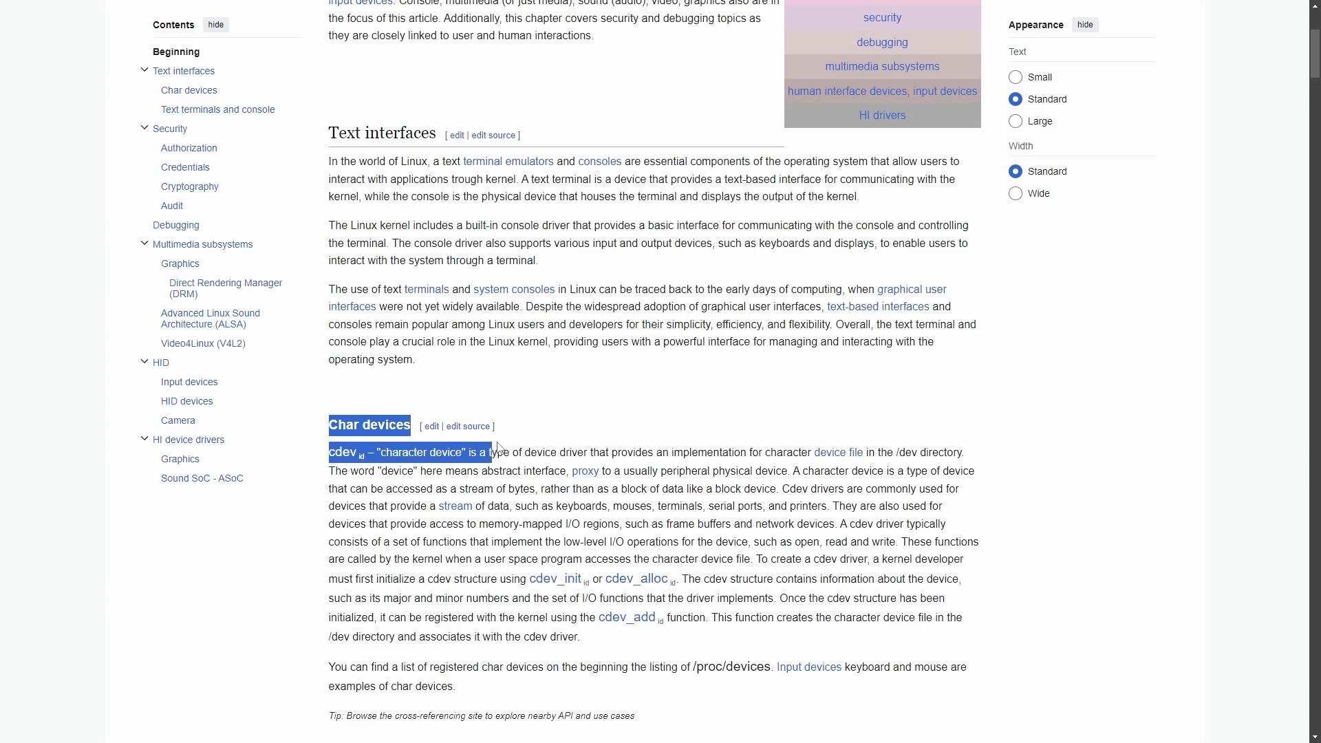
{"action": "scroll", "scroll_direction": "down", "scroll_amount": 3}
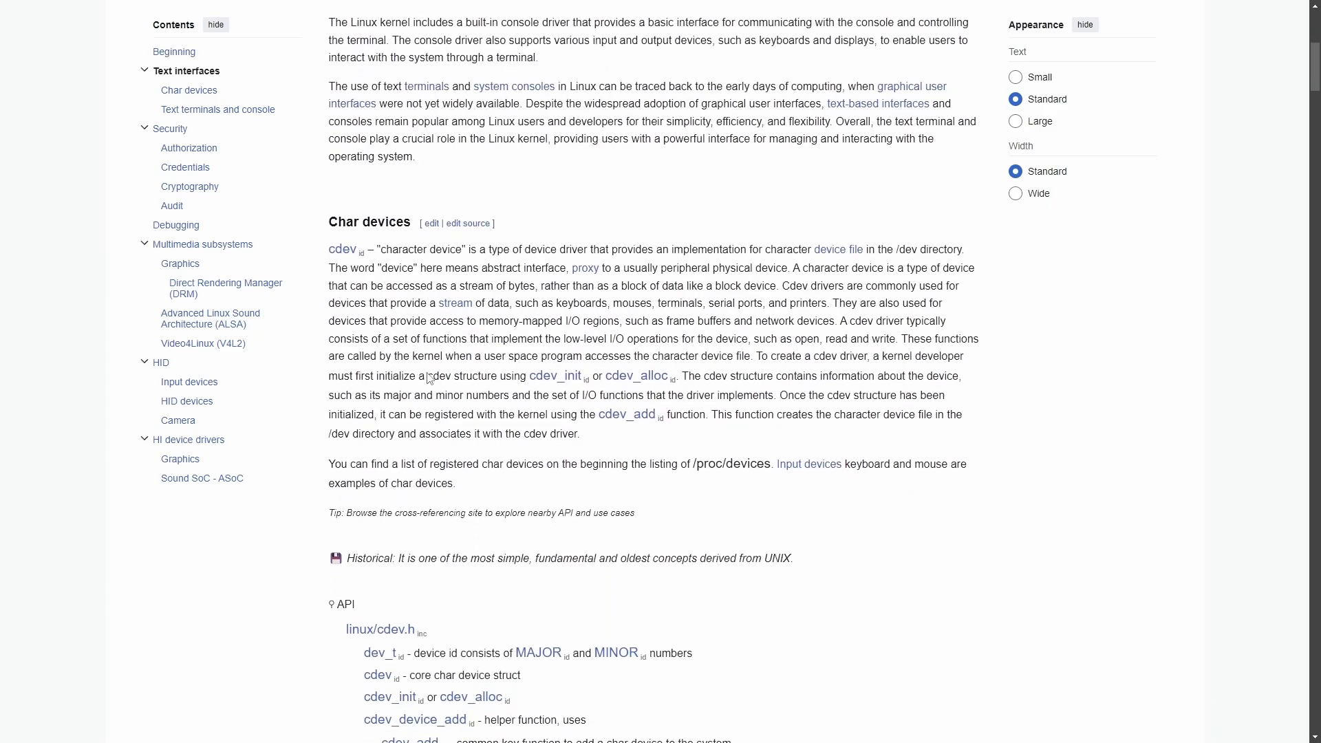
{"action": "scroll", "scroll_direction": "down", "scroll_amount": 3}
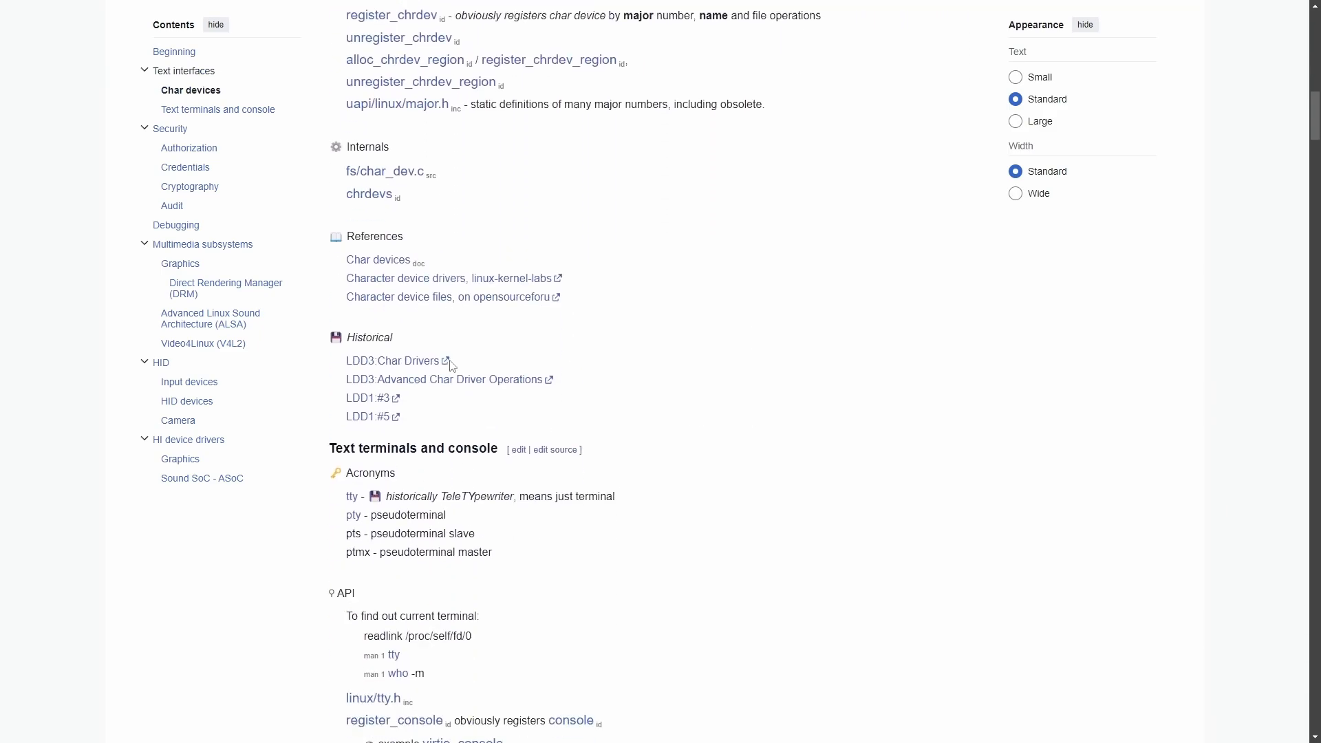
{"action": "scroll", "scroll_direction": "down", "scroll_amount": 3}
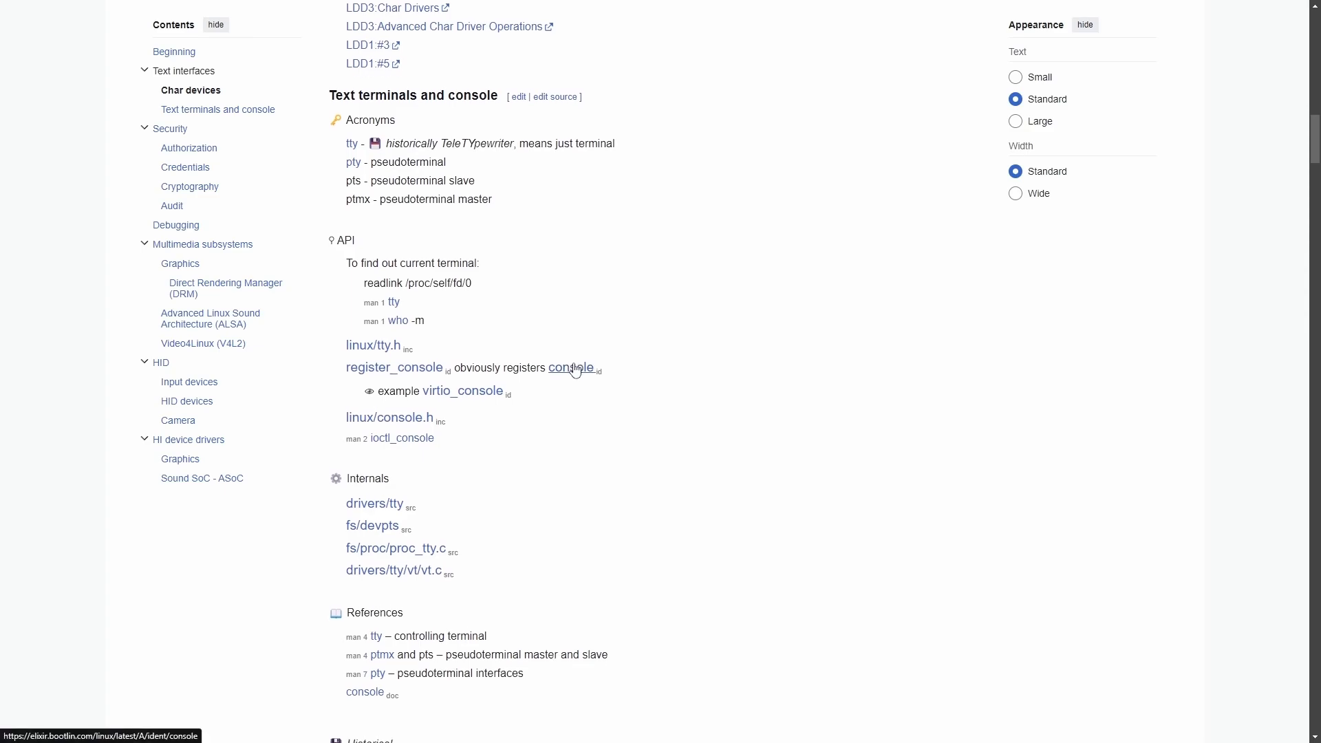
{"action": "scroll", "scroll_direction": "down", "scroll_amount": 3}
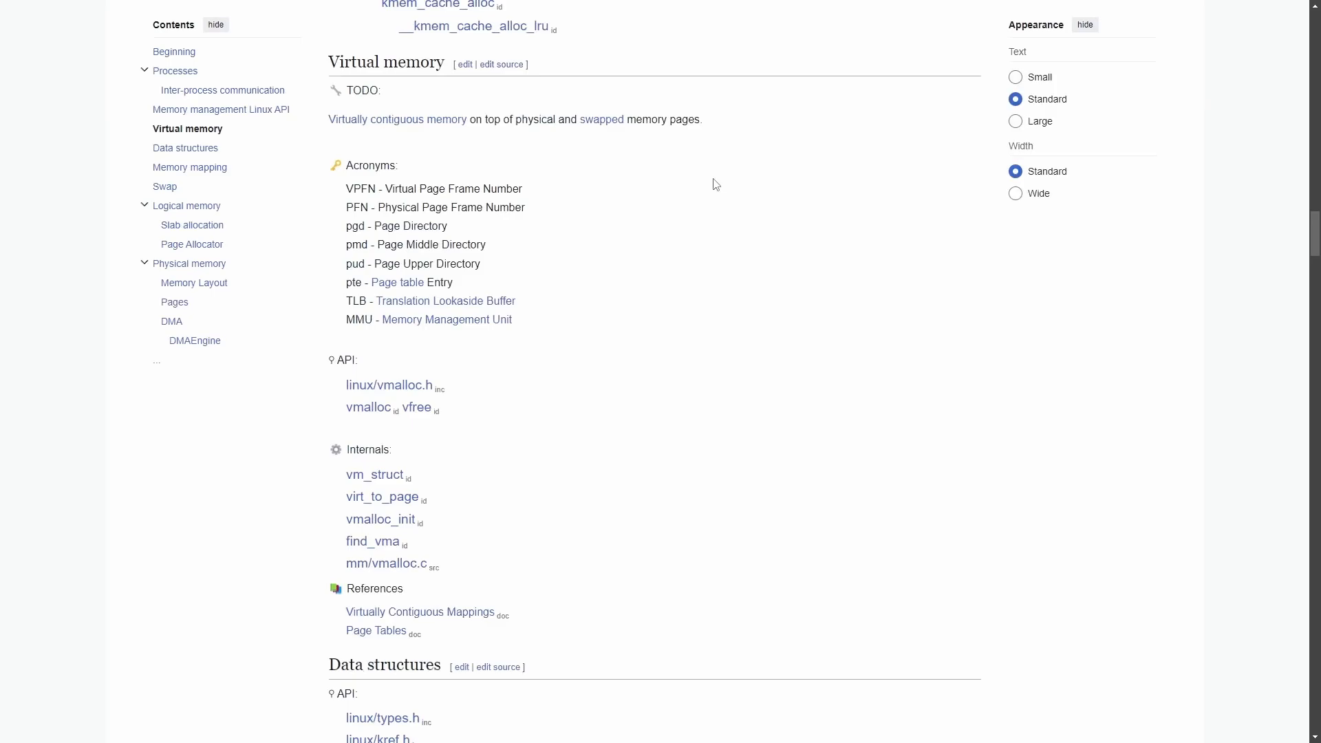
{"action": "scroll", "scroll_direction": "up", "scroll_amount": 3}
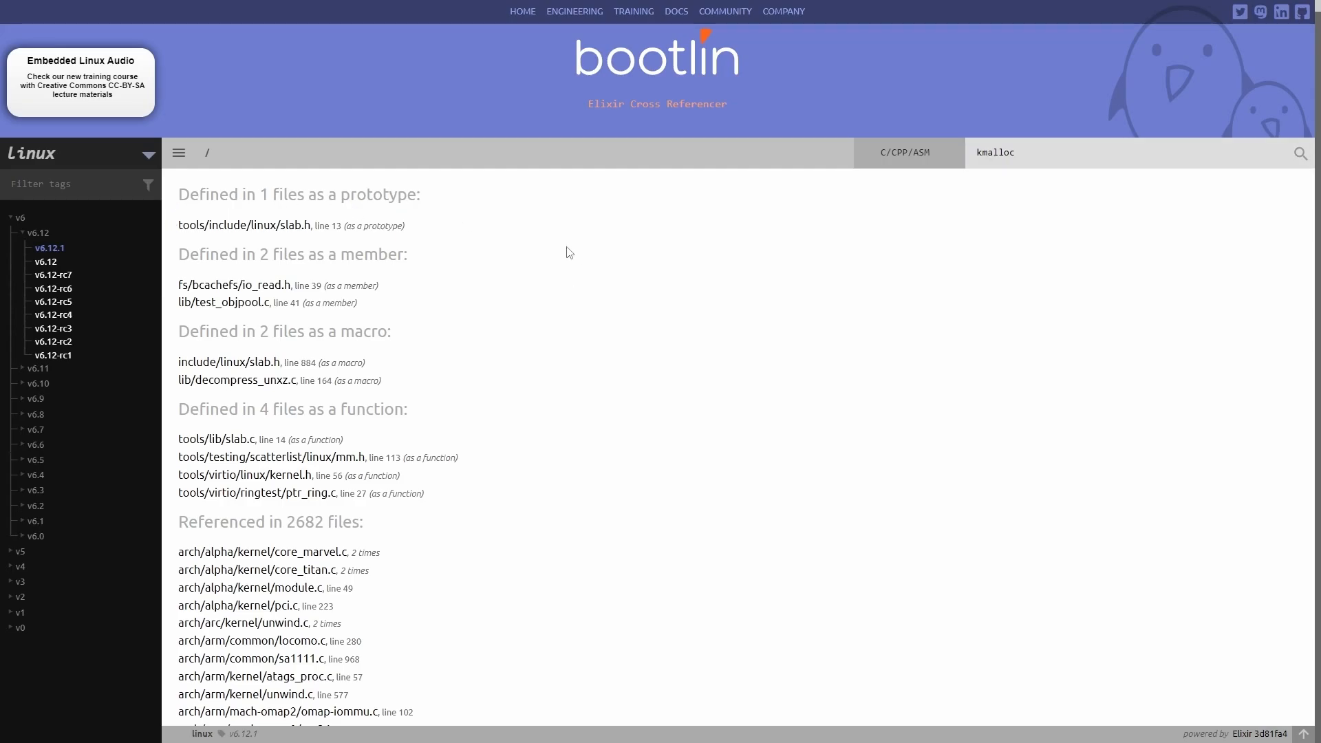
{"action": "mouse_move", "coordinate": [1017, 201]}
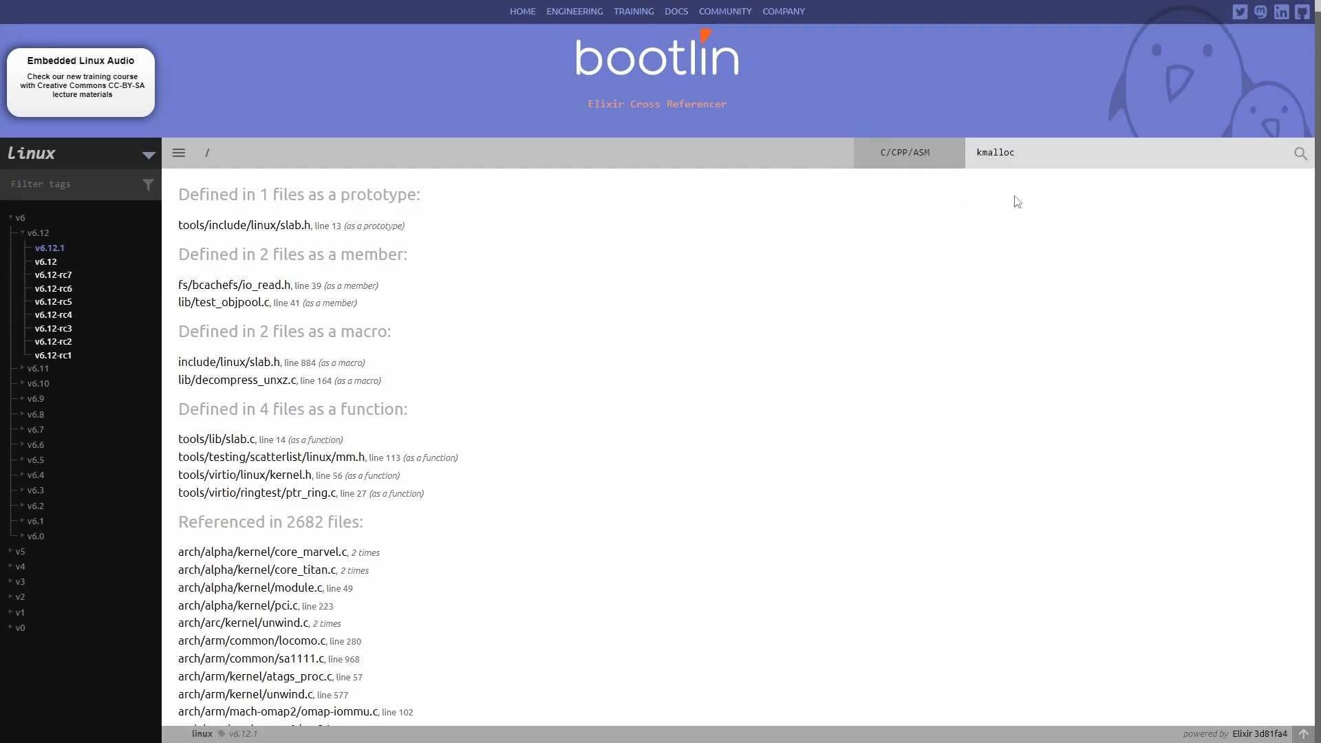
{"action": "mouse_move", "coordinate": [591, 441]}
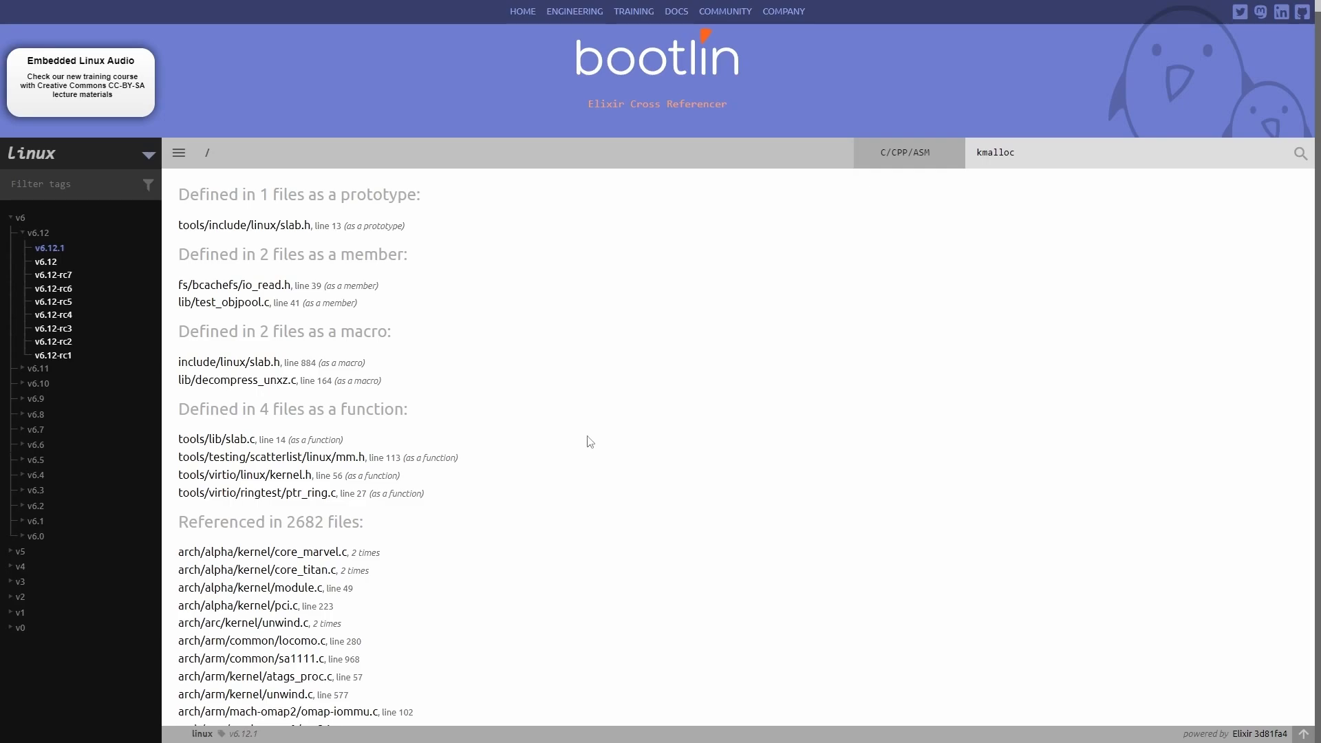
{"action": "mouse_move", "coordinate": [726, 366]}
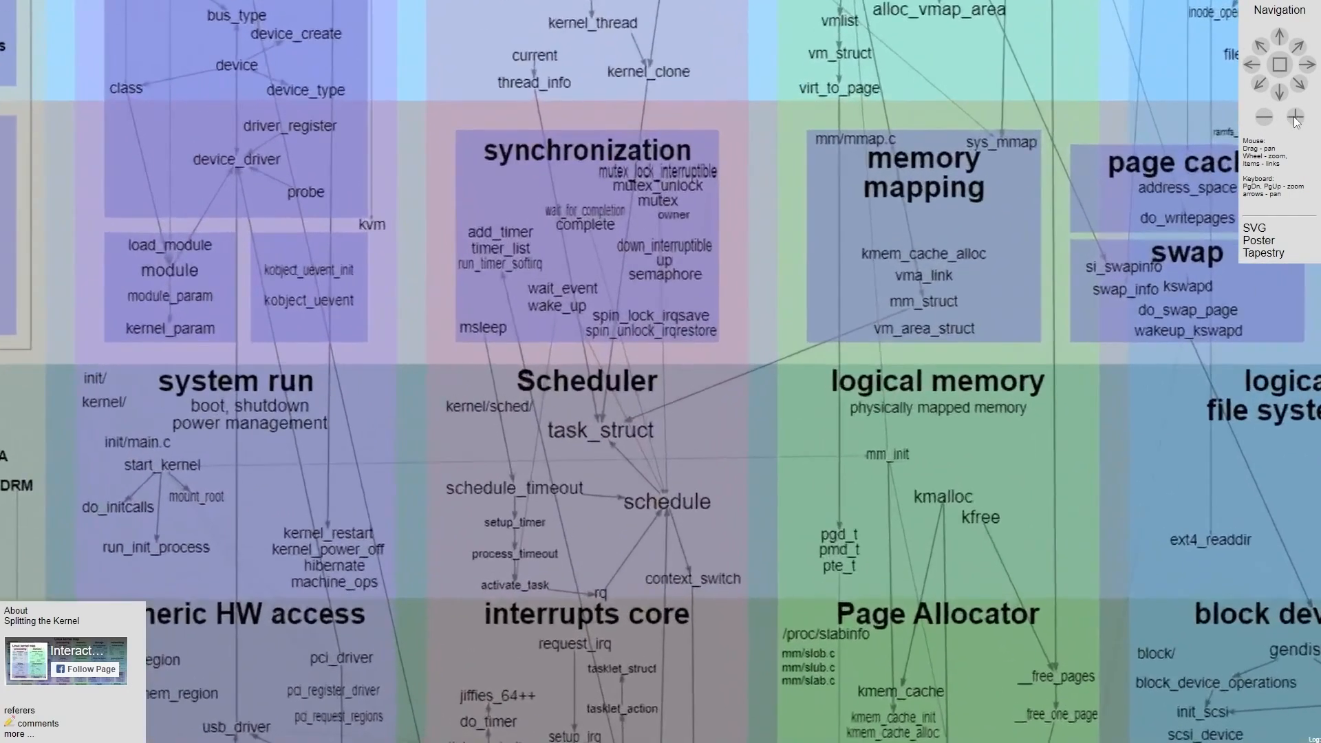
Zoom into the Scheduler block (task_struct, schedule, context_switch) with the Navigation panel, then zoom back out
{"action": "left_click", "coordinate": [1296, 117]}
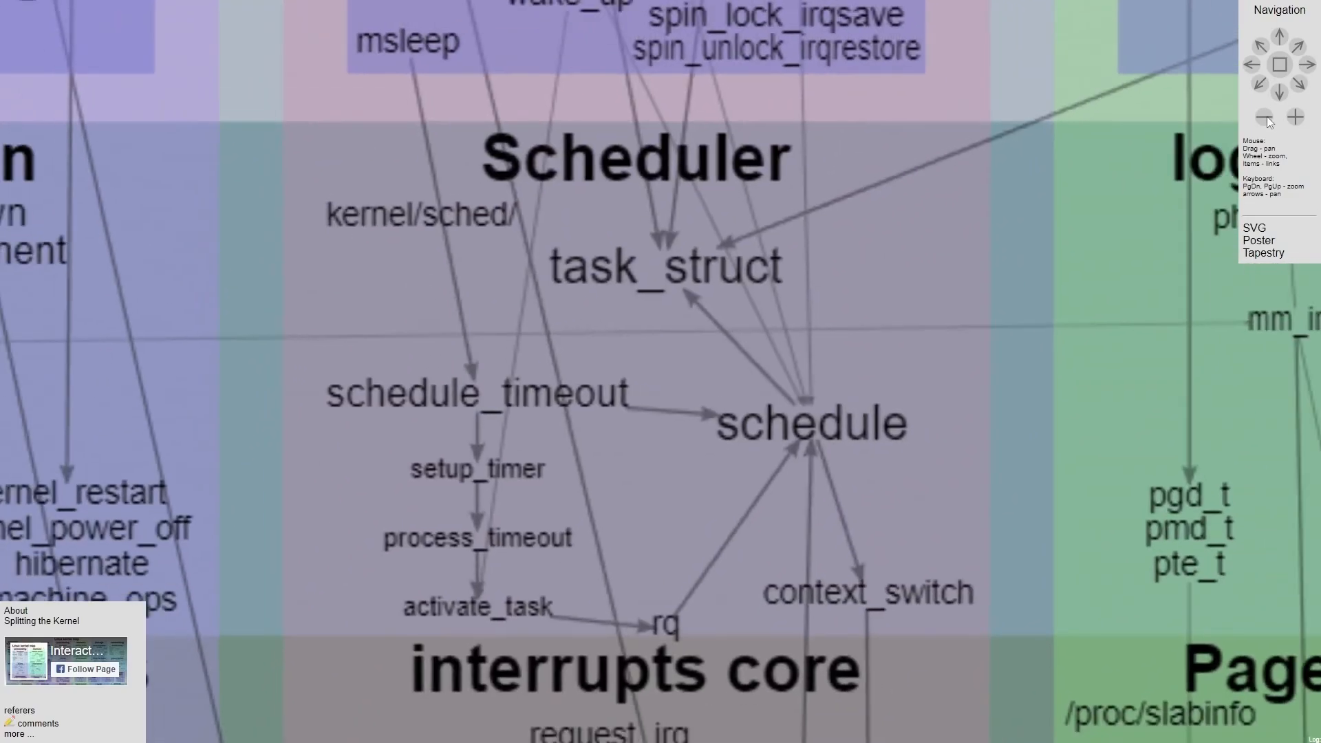
{"action": "left_click", "coordinate": [1255, 117]}
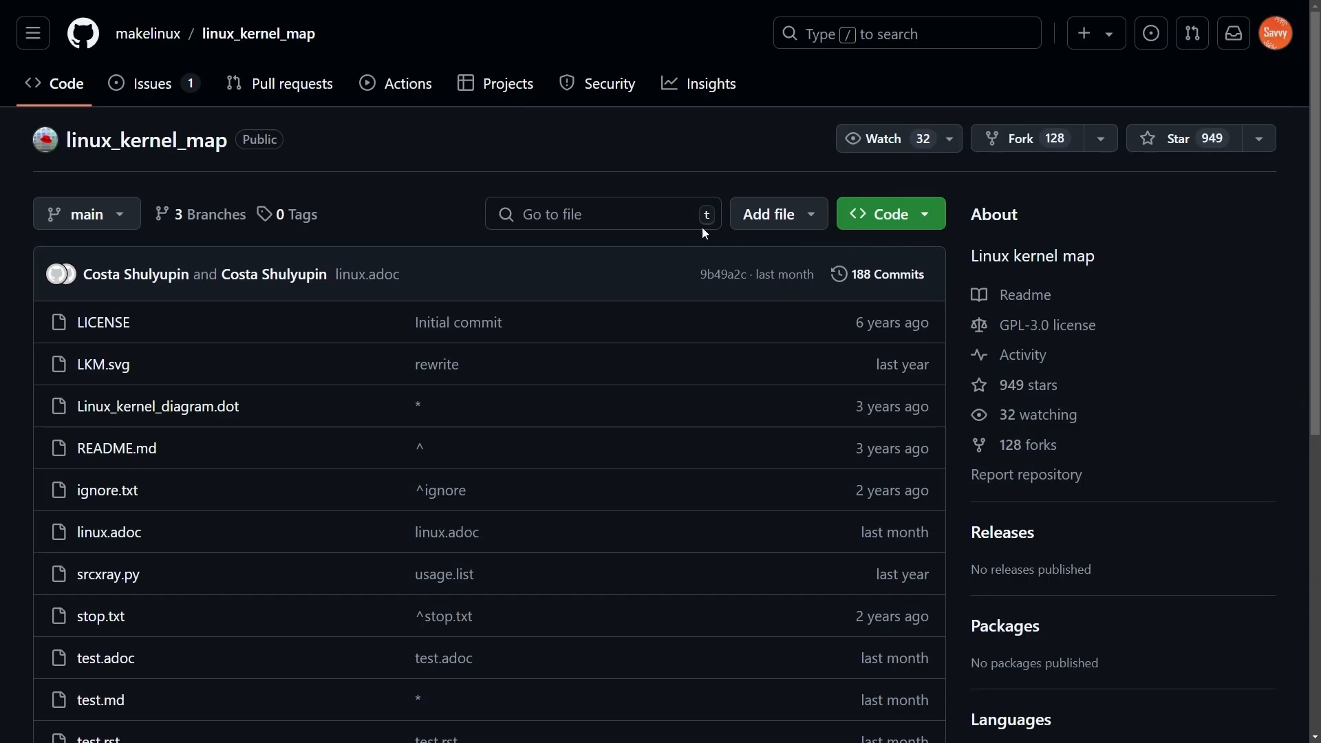
{"action": "mouse_move", "coordinate": [305, 177]}
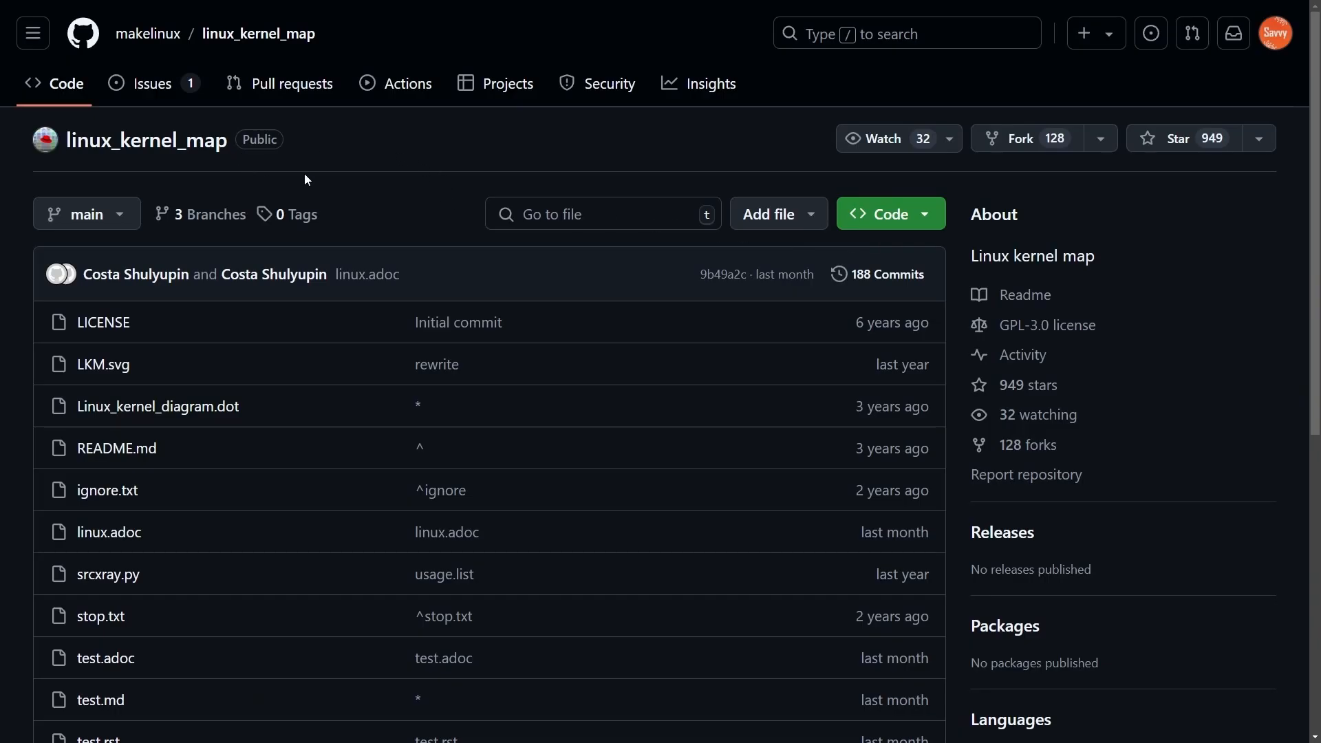
{"action": "mouse_move", "coordinate": [146, 141]}
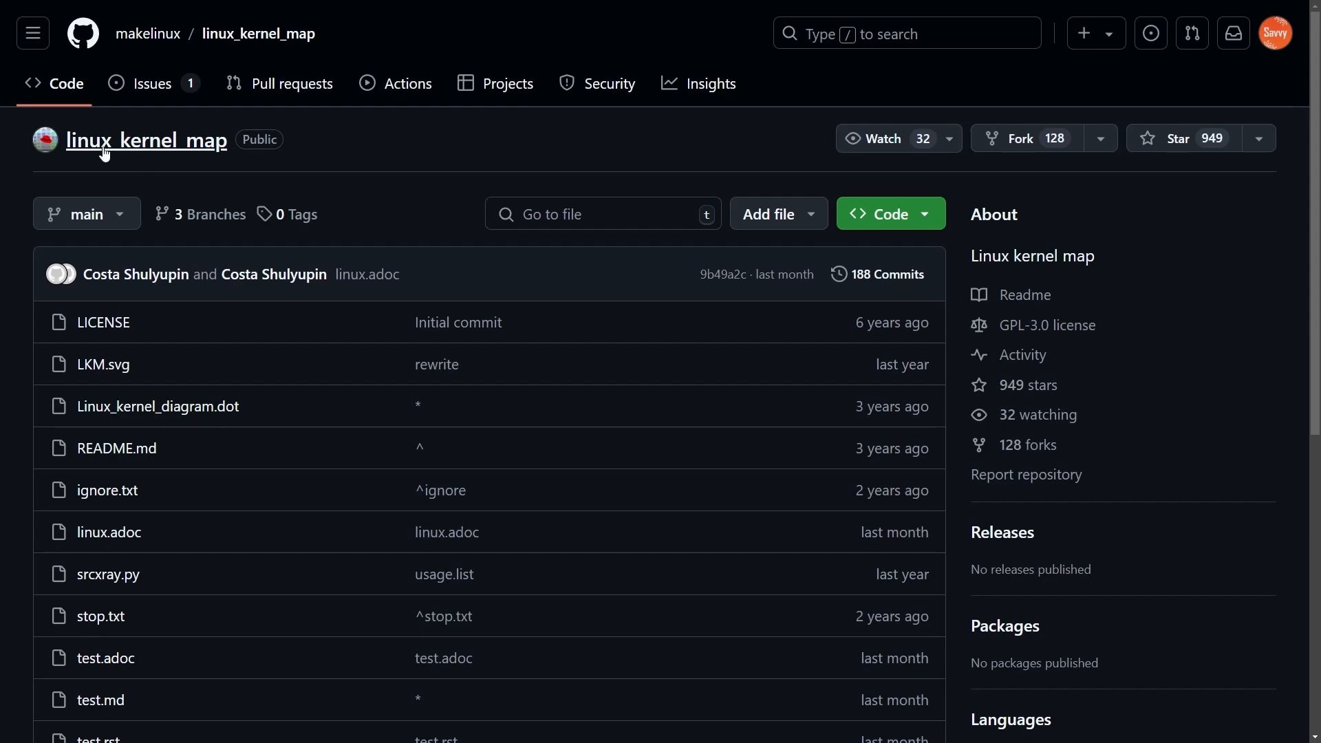
{"action": "mouse_move", "coordinate": [259, 33]}
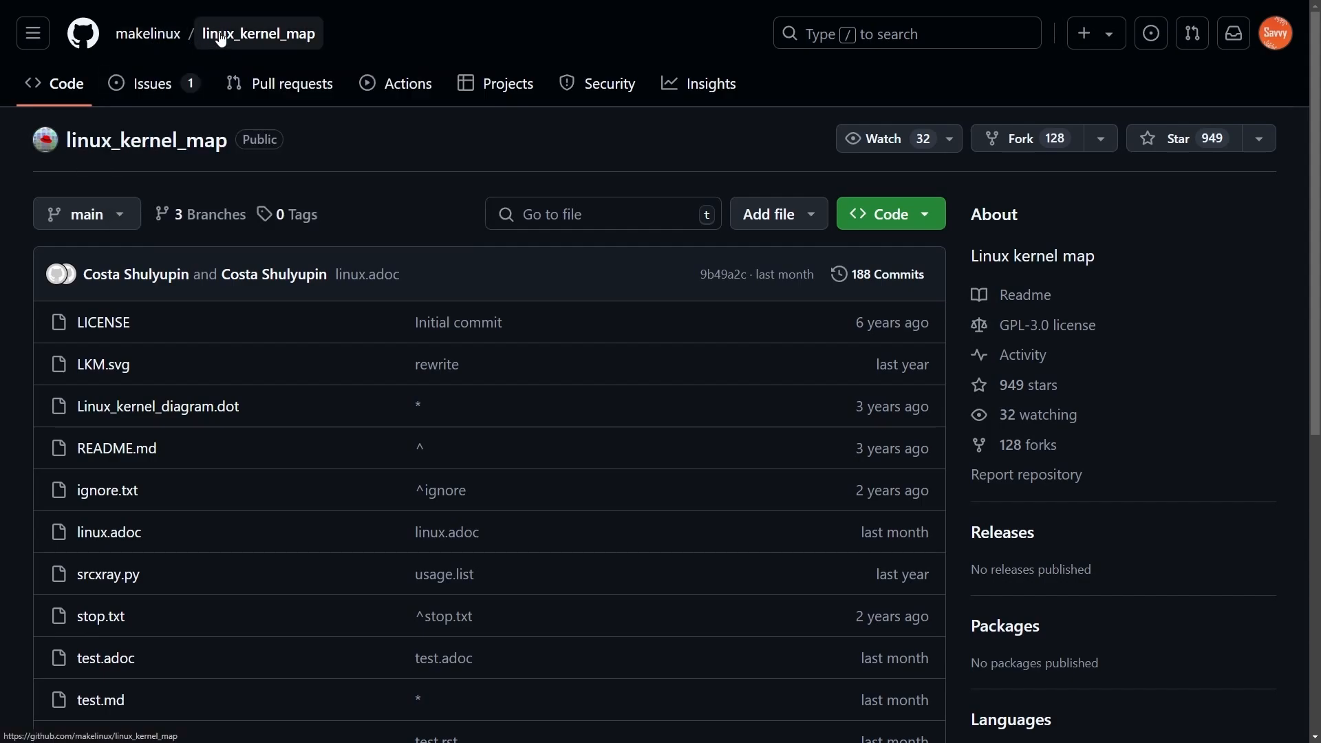
{"action": "mouse_move", "coordinate": [467, 186]}
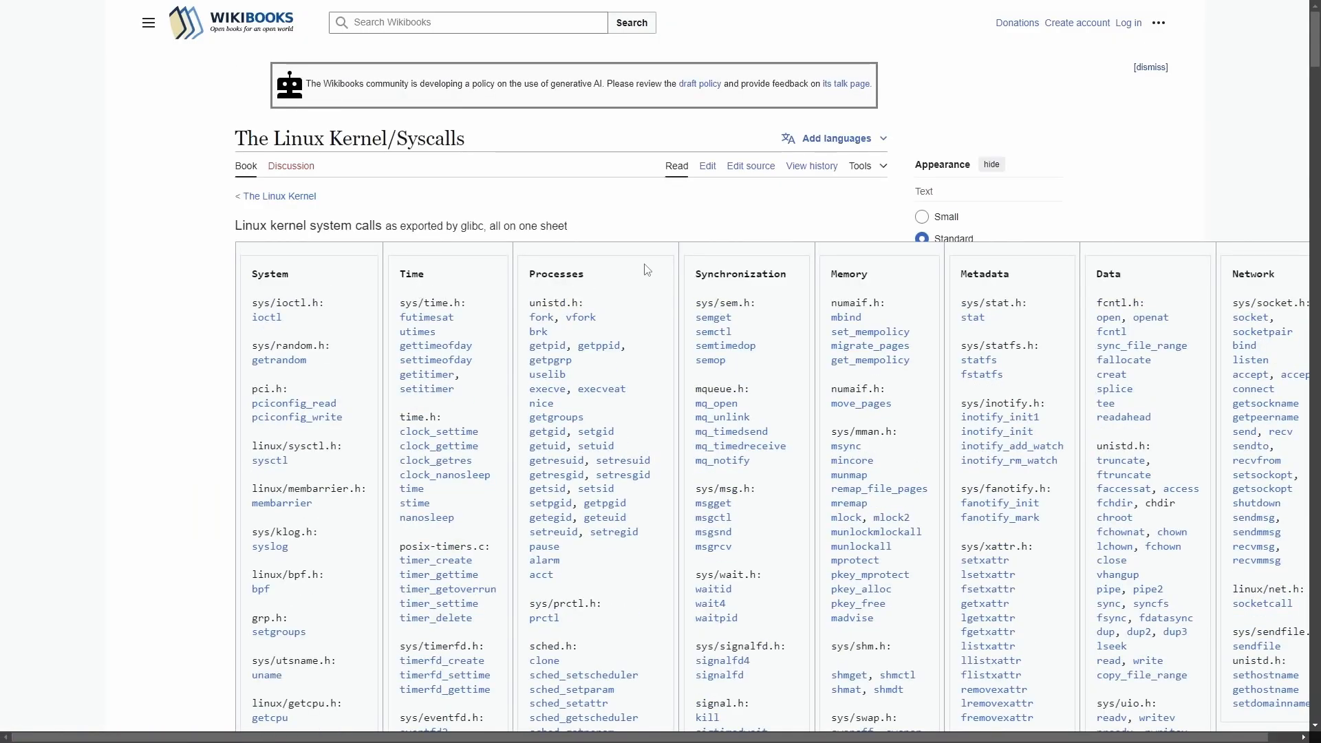
Scroll down the Syscalls table to the Security, Nonblocking IO and unexported call categories
{"action": "scroll", "scroll_direction": "down", "scroll_amount": 3}
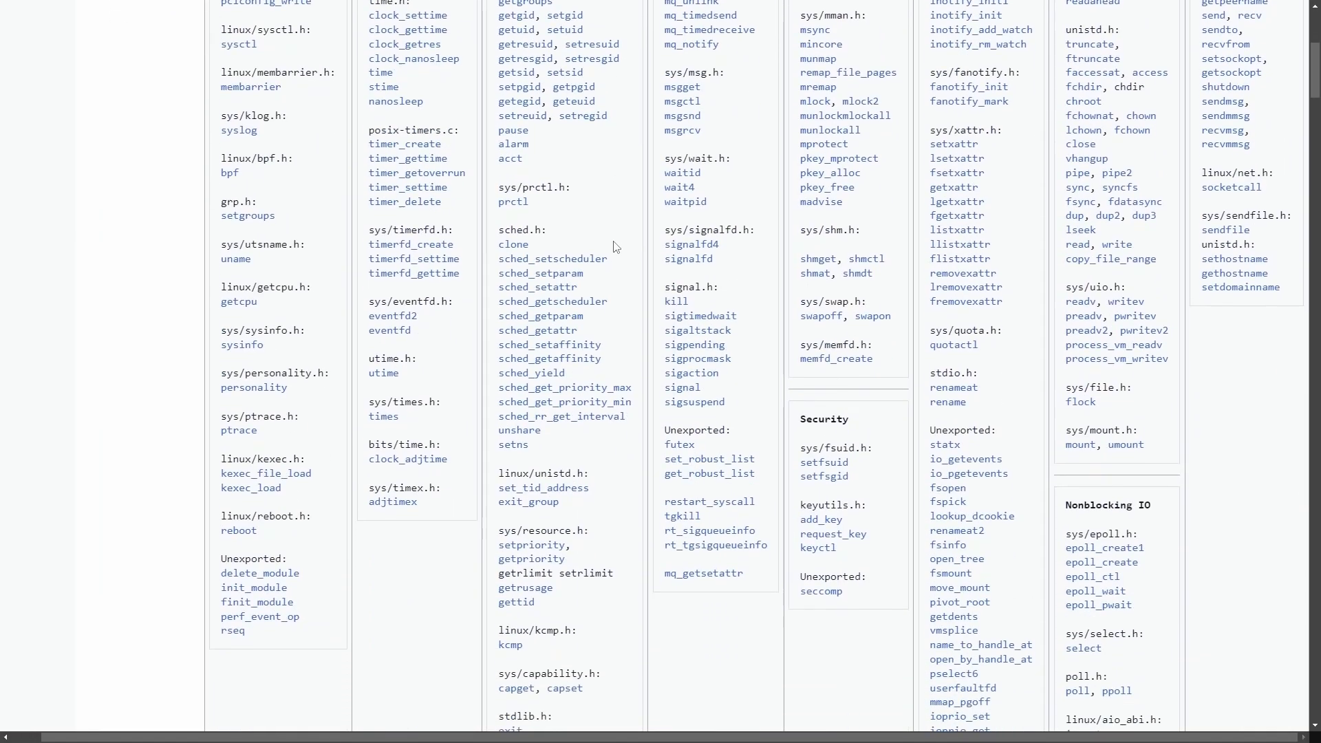